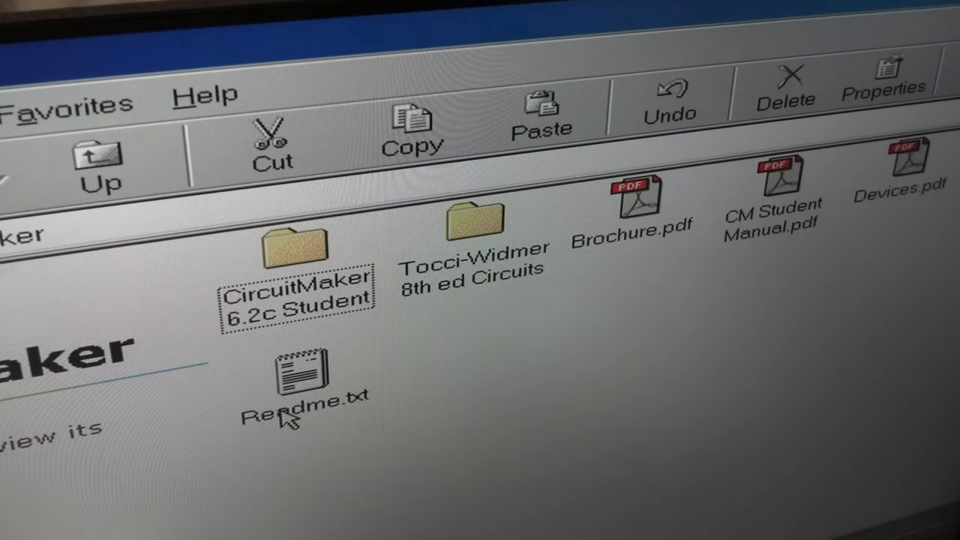
{"action": "mouse_move", "coordinate": [147, 477]}
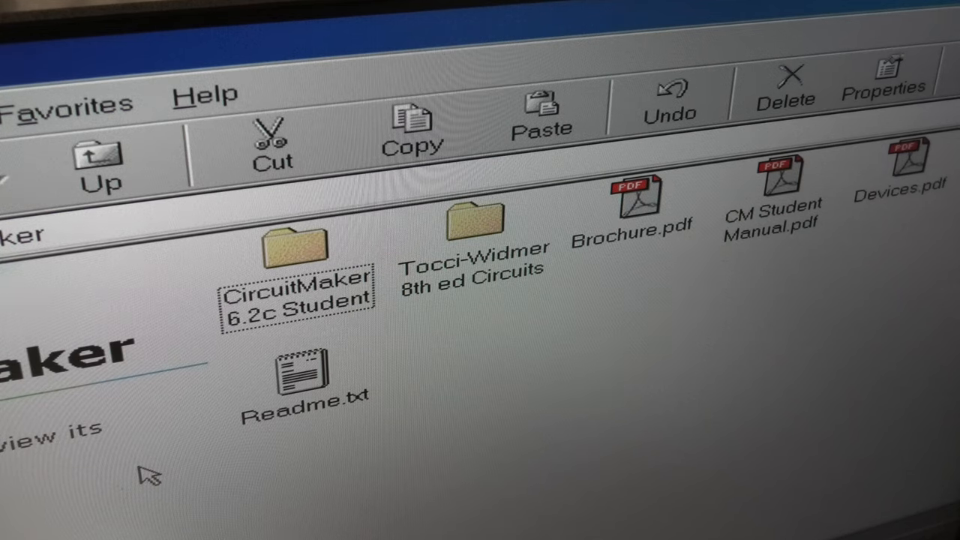